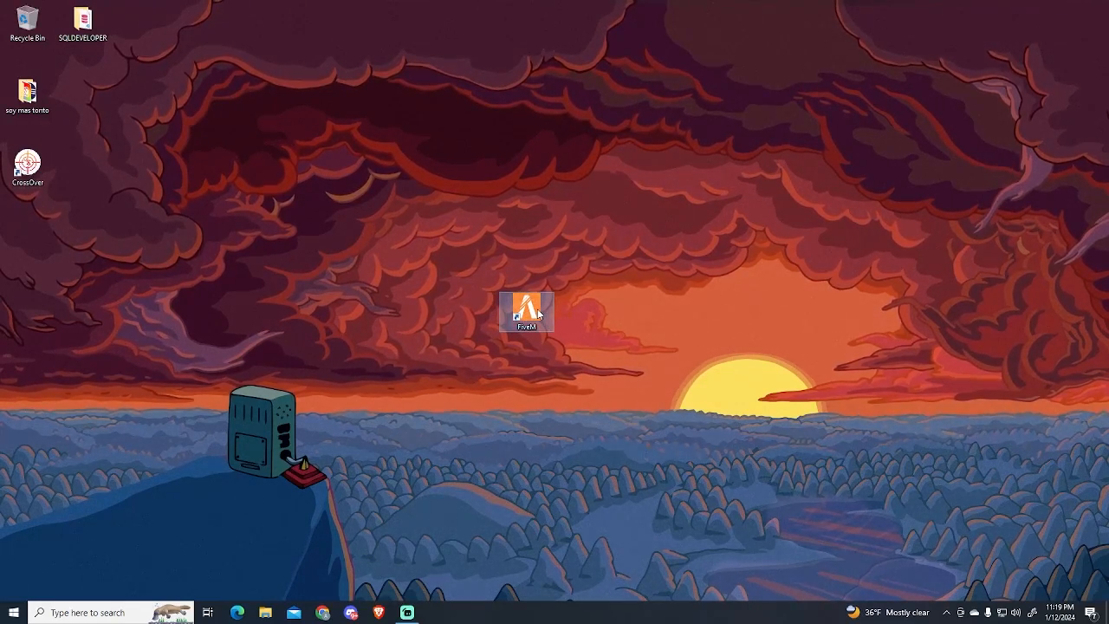
# Bring up the FiveM desktop shortcut's context menu.
pyautogui.rightClick(526, 312)
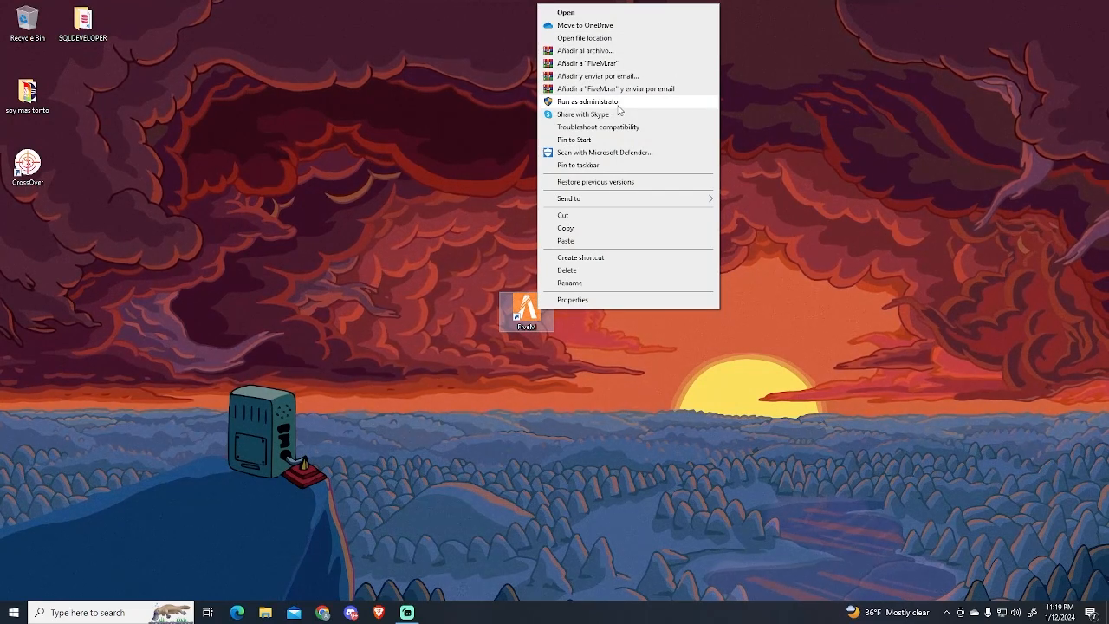
pyautogui.moveTo(568, 113)
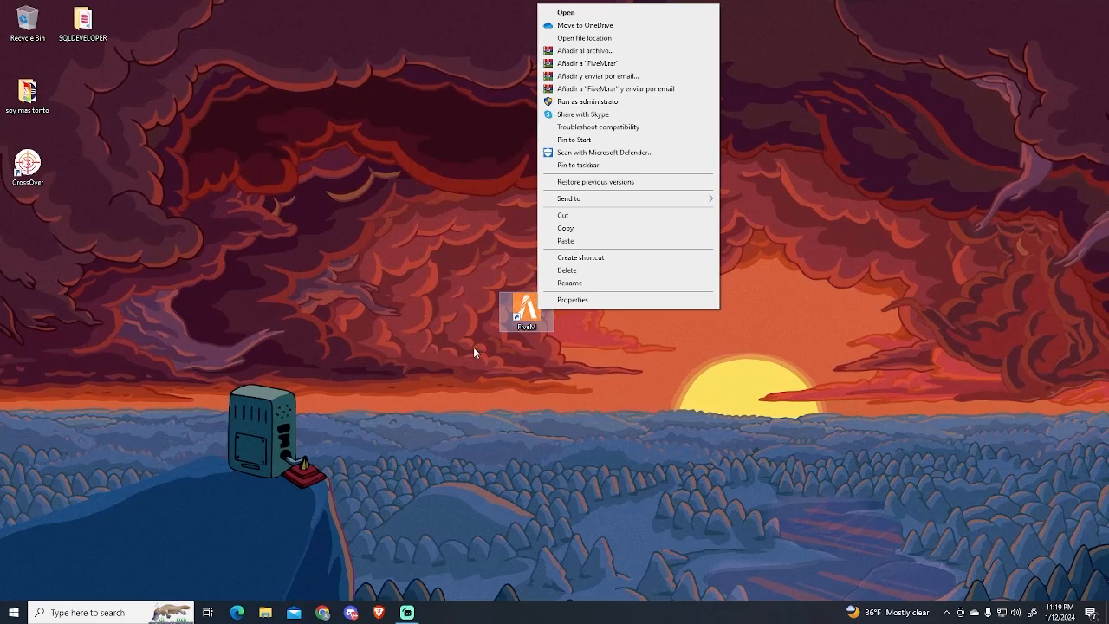
pyautogui.moveTo(634, 313)
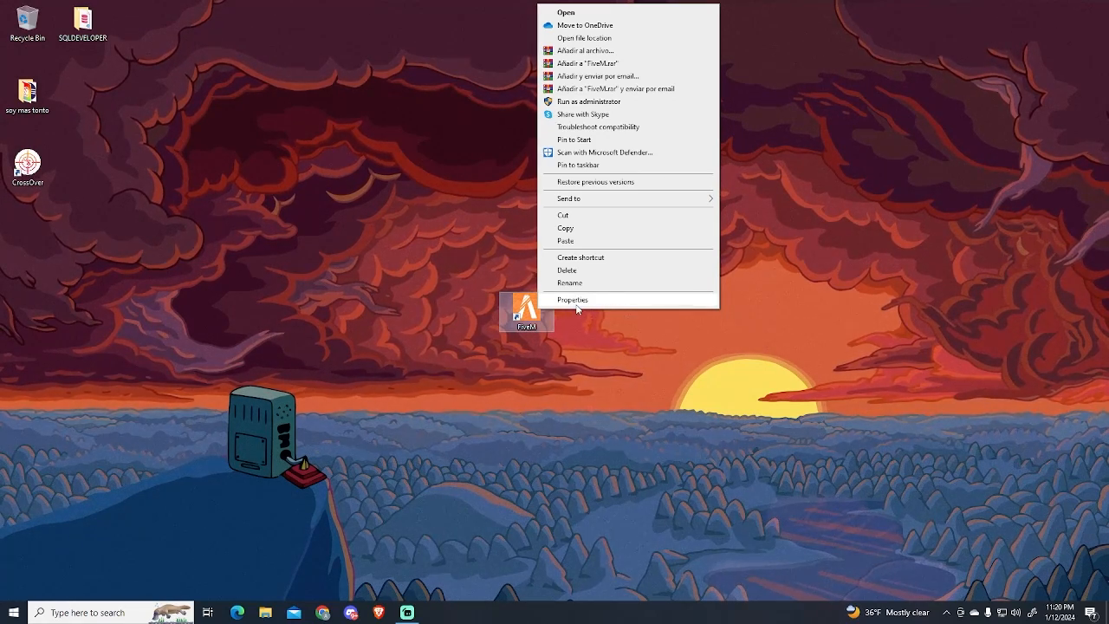
# Open the FiveM shortcut's Properties, move the dialog, and show its Compatibility settings.
pyautogui.click(573, 299)
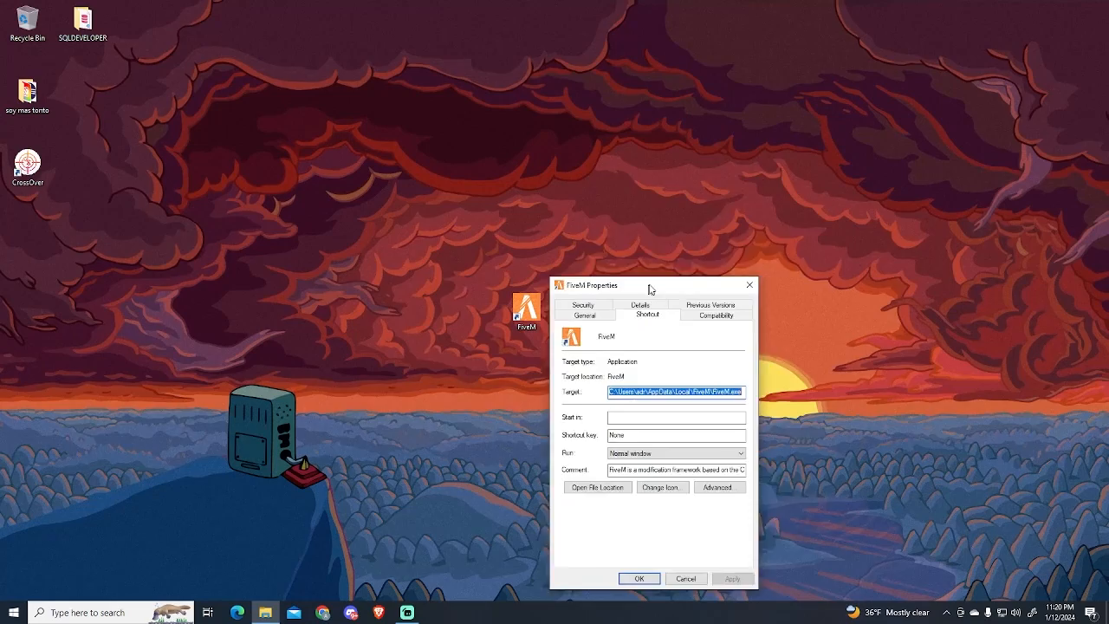
pyautogui.moveTo(651, 285); pyautogui.dragTo(726, 159)
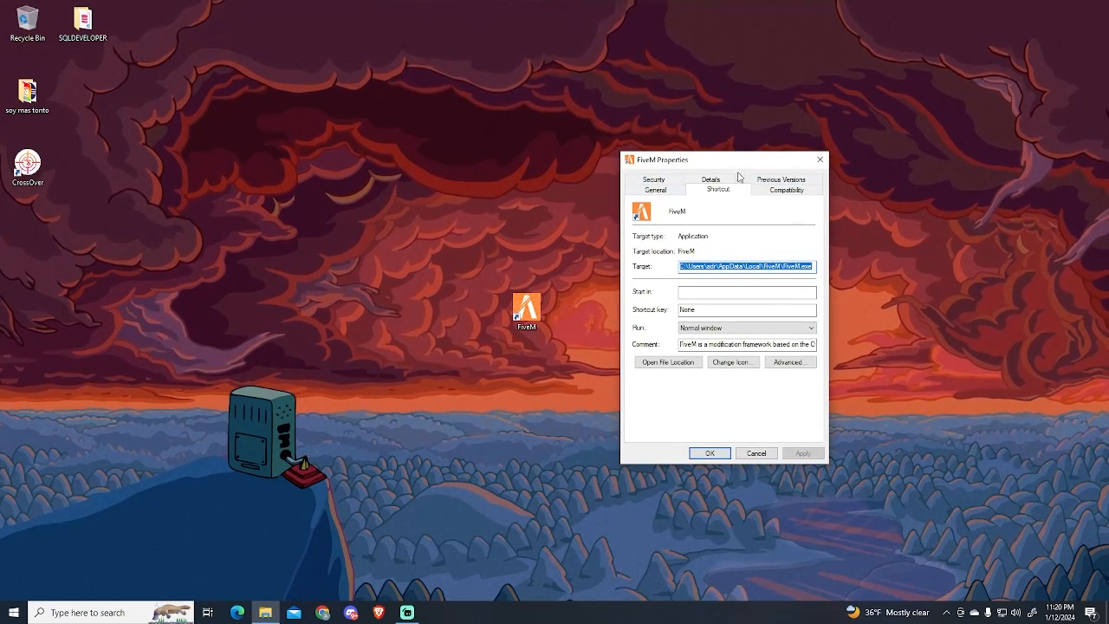
pyautogui.click(784, 190)
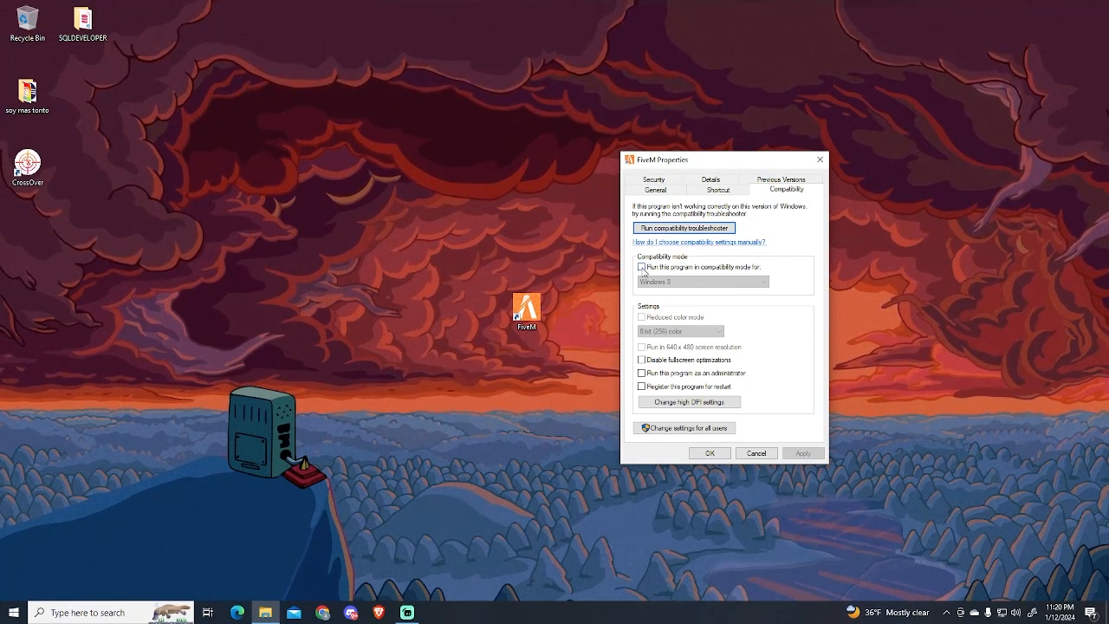
# Set FiveM to Windows 8 compatibility mode, disable fullscreen optimizations, then Apply and OK.
pyautogui.click(636, 267)
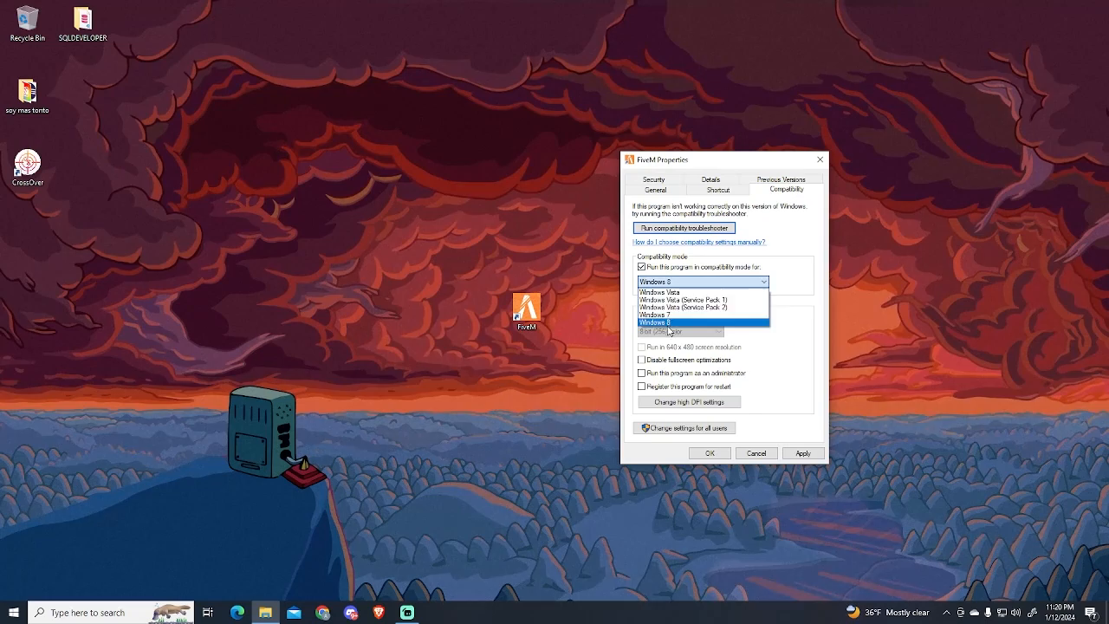
pyautogui.click(682, 323)
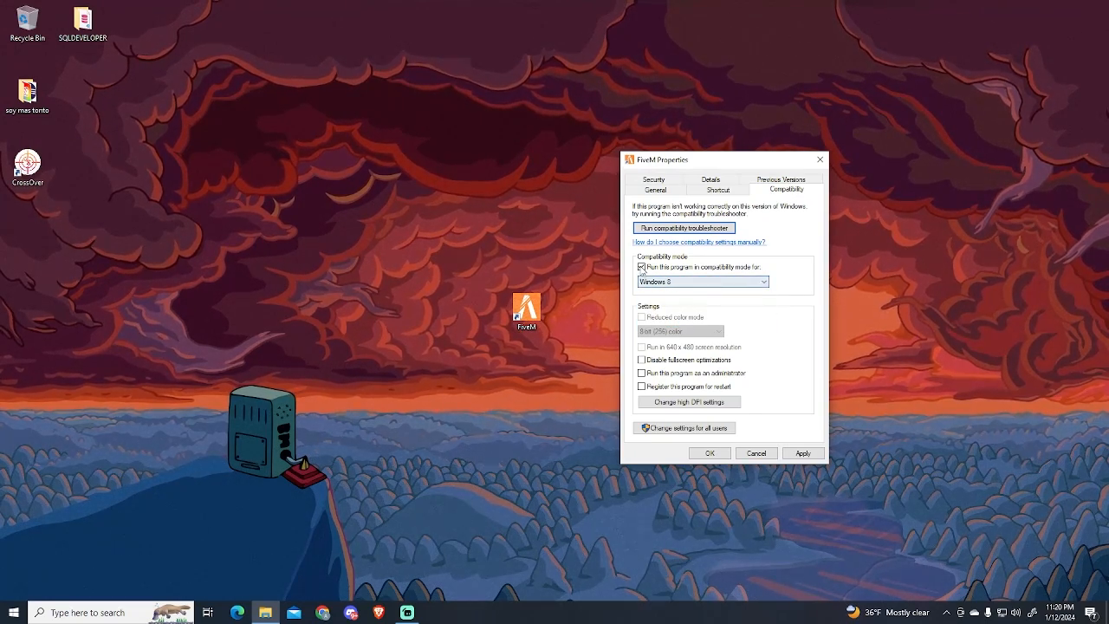
pyautogui.click(637, 269)
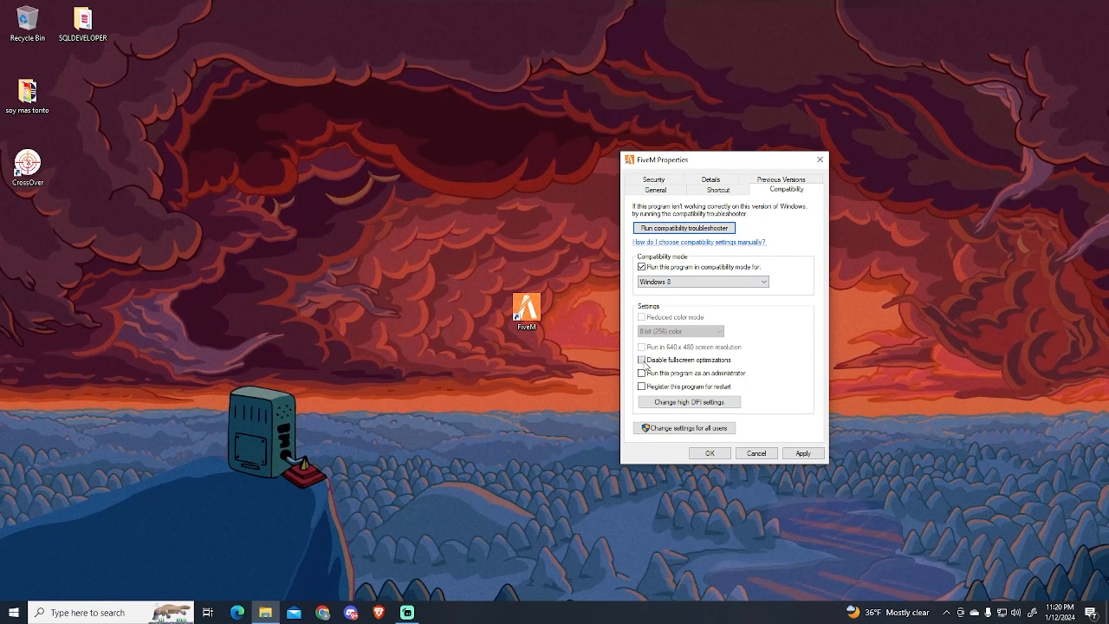
pyautogui.click(642, 360)
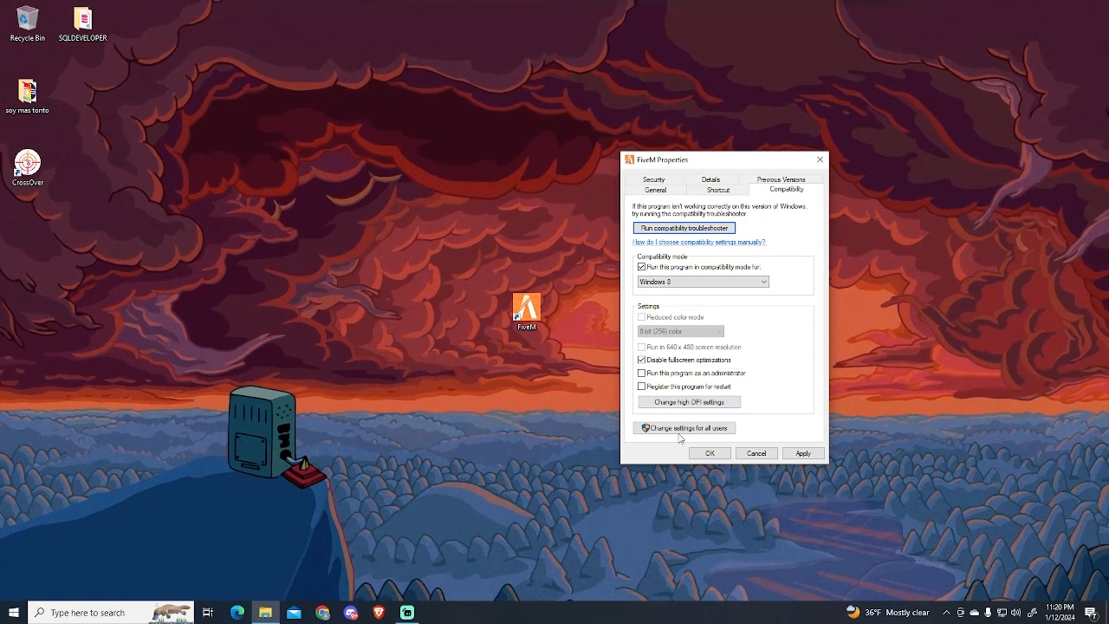
pyautogui.click(803, 452)
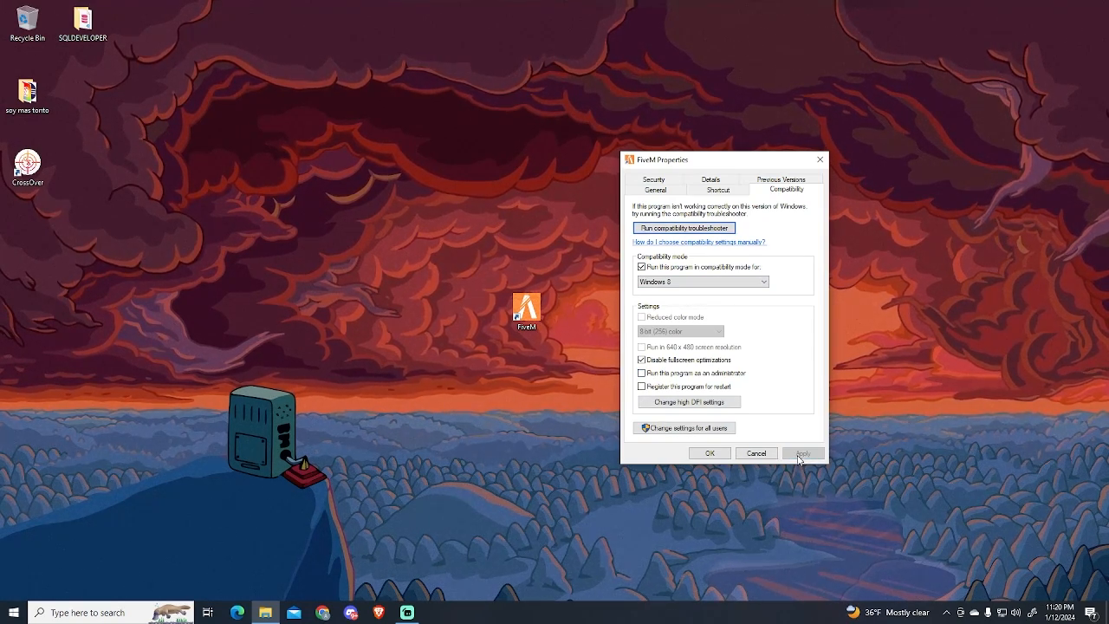
pyautogui.click(802, 453)
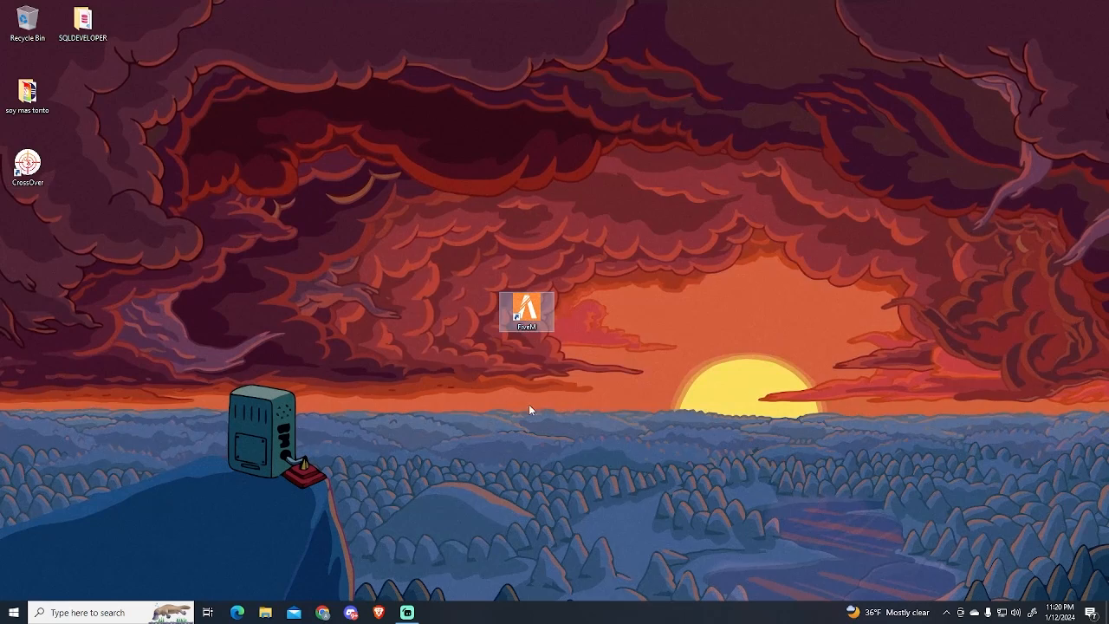
pyautogui.moveTo(483, 253)
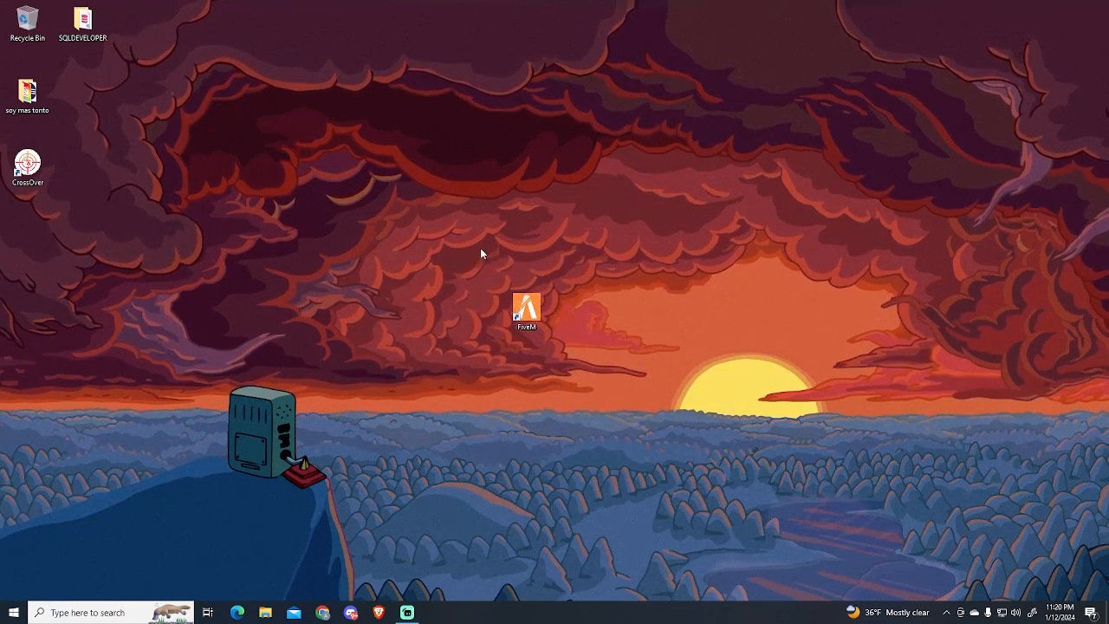
pyautogui.moveTo(494, 341)
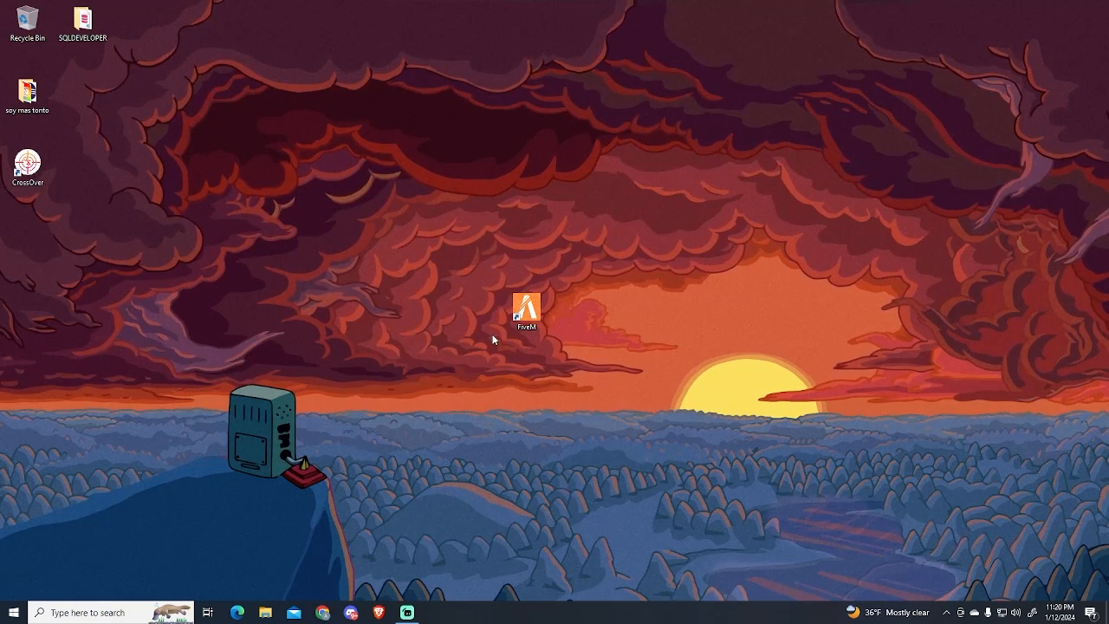
pyautogui.moveTo(528, 312)
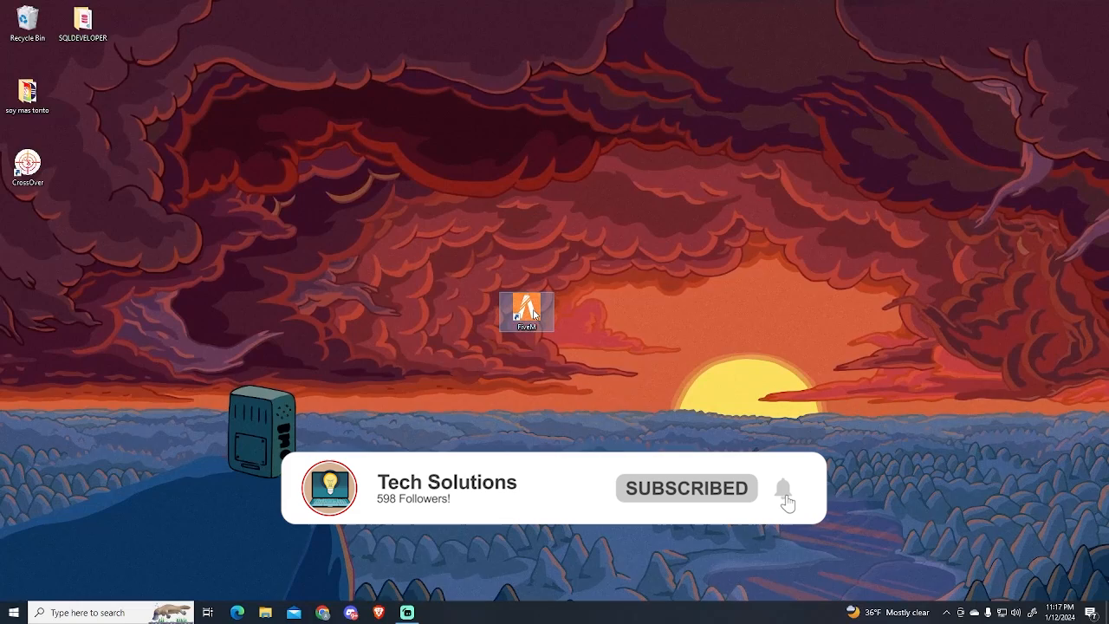
# Reopen the FiveM shortcut's context menu on the desktop.
pyautogui.rightClick(526, 311)
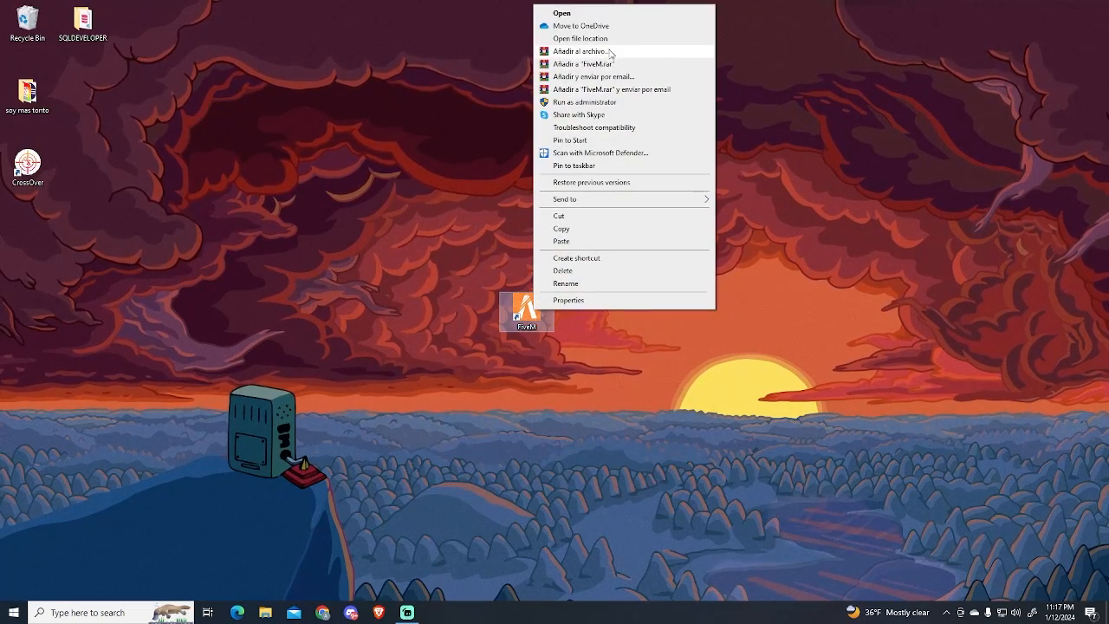
# Open FiveM's file location, enter FiveM Application Data, and select the data folder.
pyautogui.click(577, 38)
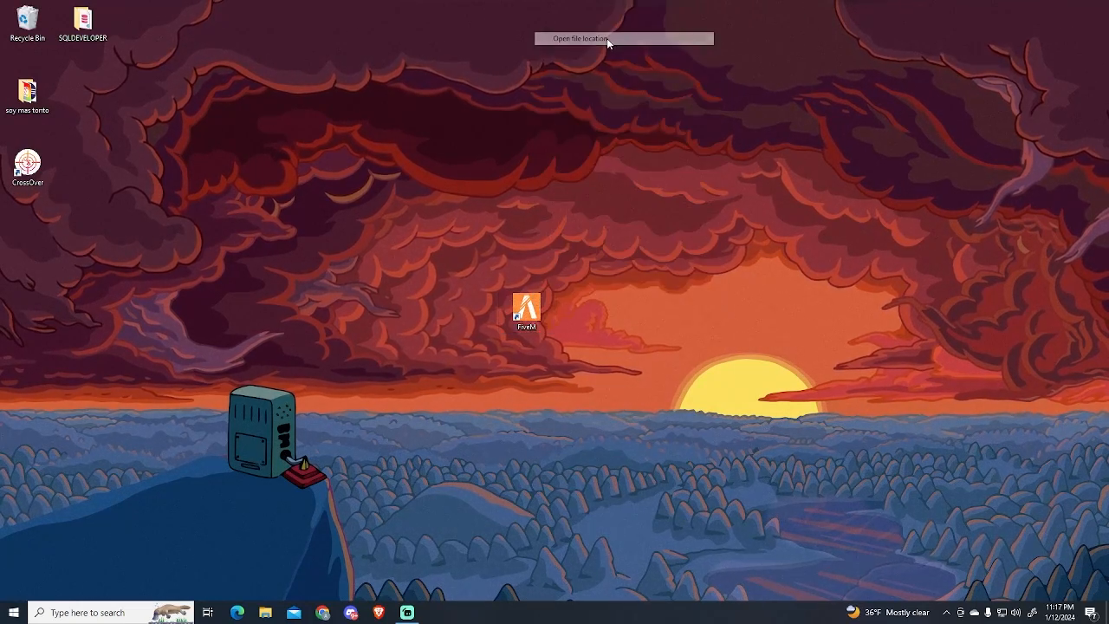
pyautogui.click(605, 40)
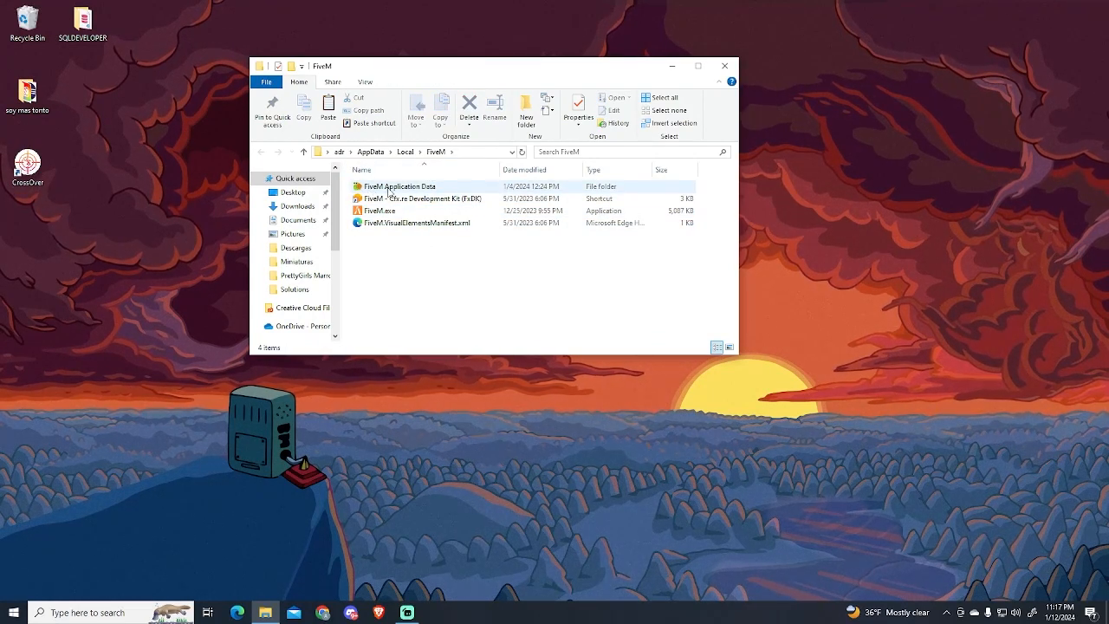
pyautogui.doubleClick(398, 186)
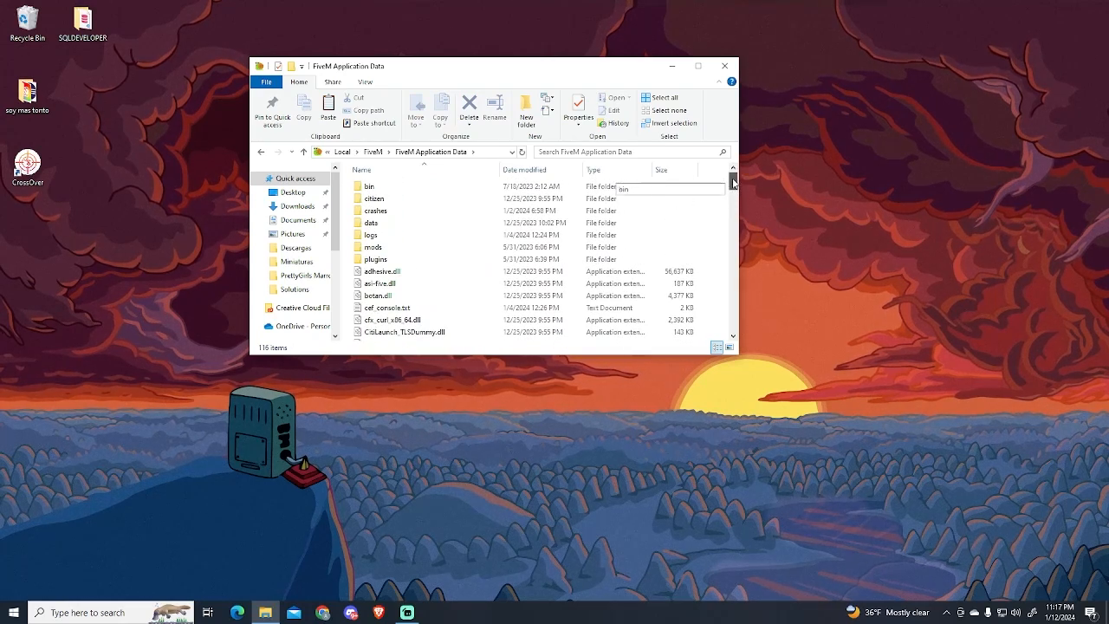
pyautogui.click(370, 223)
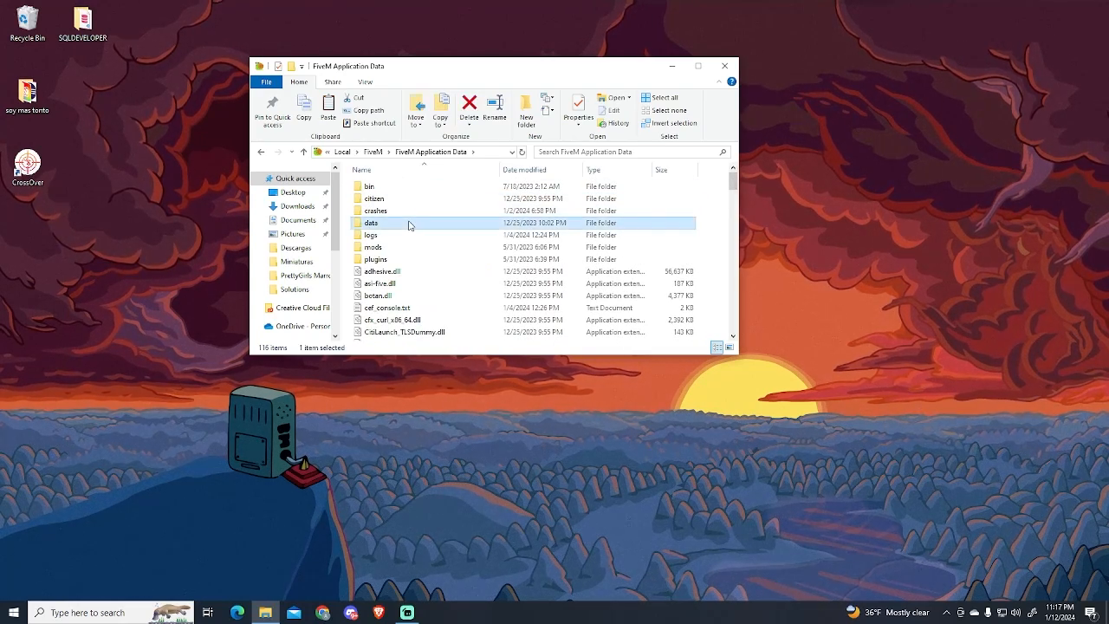
# Clear the cache folder's contents, return to data, and select server-cache-priv.
pyautogui.doubleClick(372, 223)
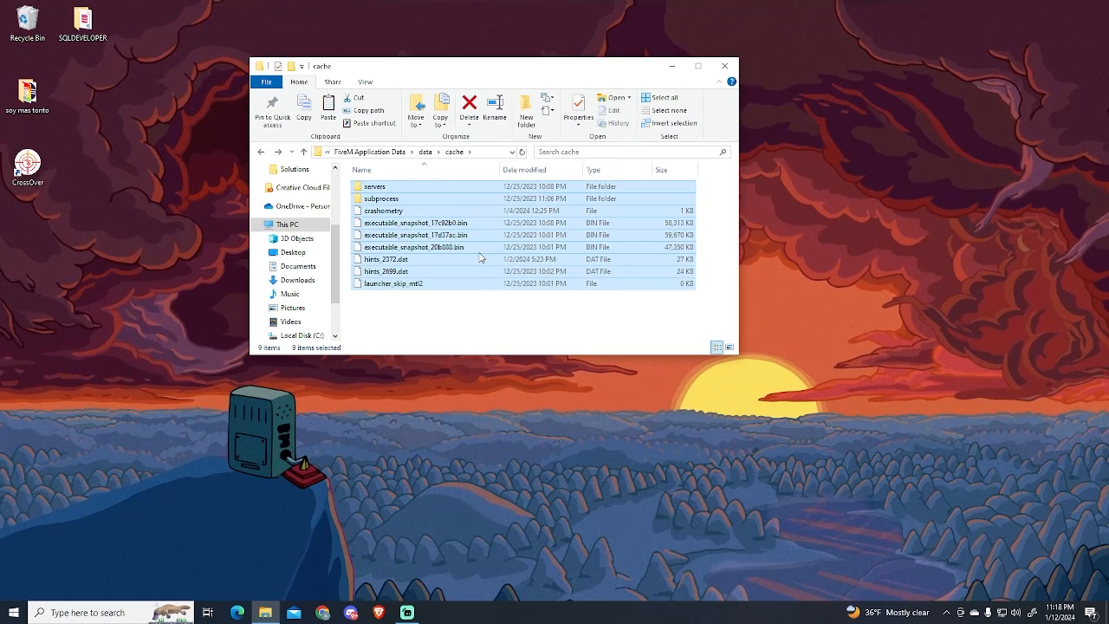
pyautogui.click(469, 104)
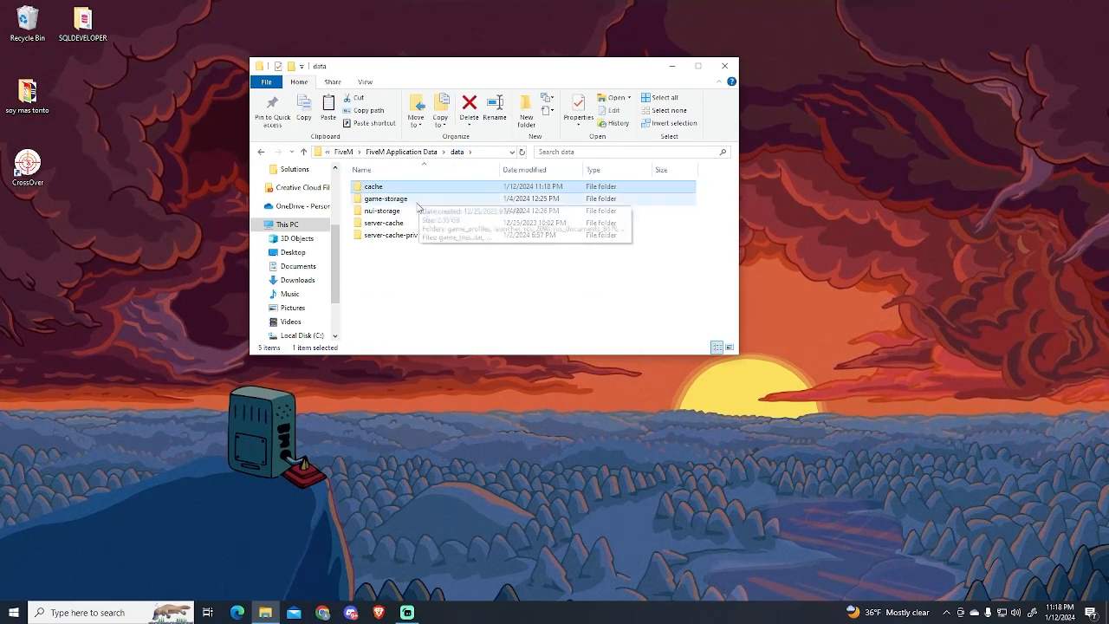
pyautogui.click(389, 235)
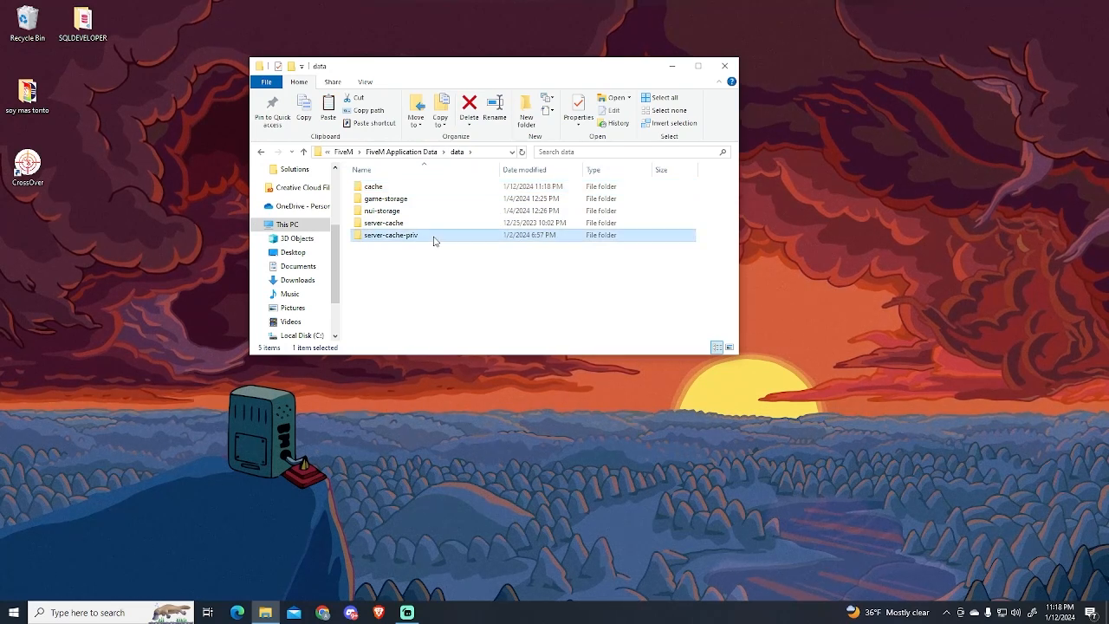
# Delete all 14,307 items inside the server-cache-priv folder.
pyautogui.doubleClick(390, 235)
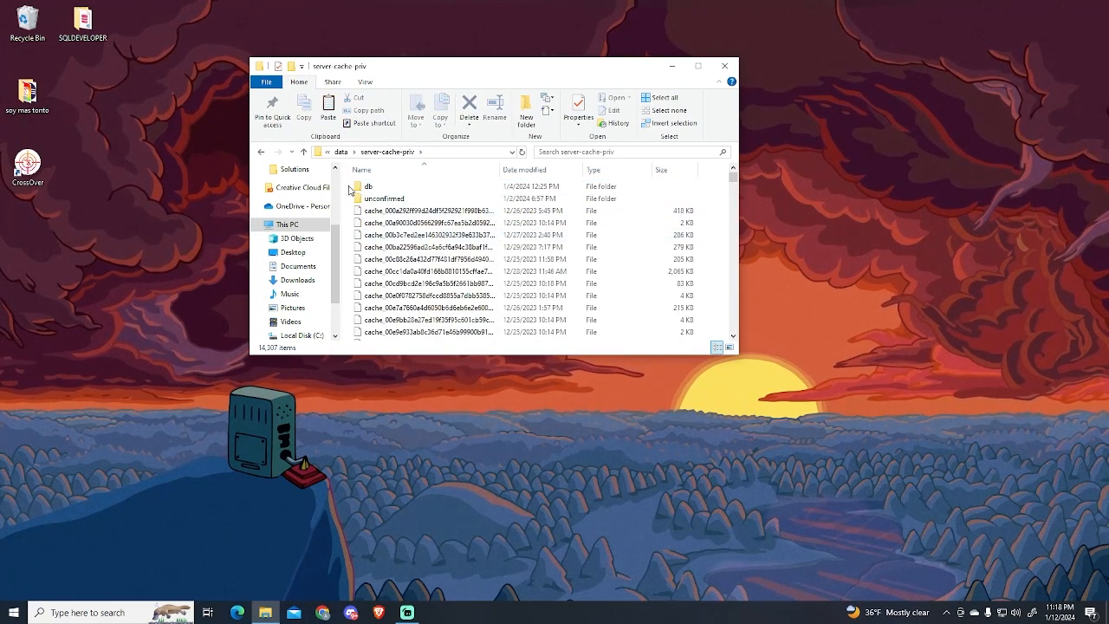
pyautogui.rightClick(352, 198)
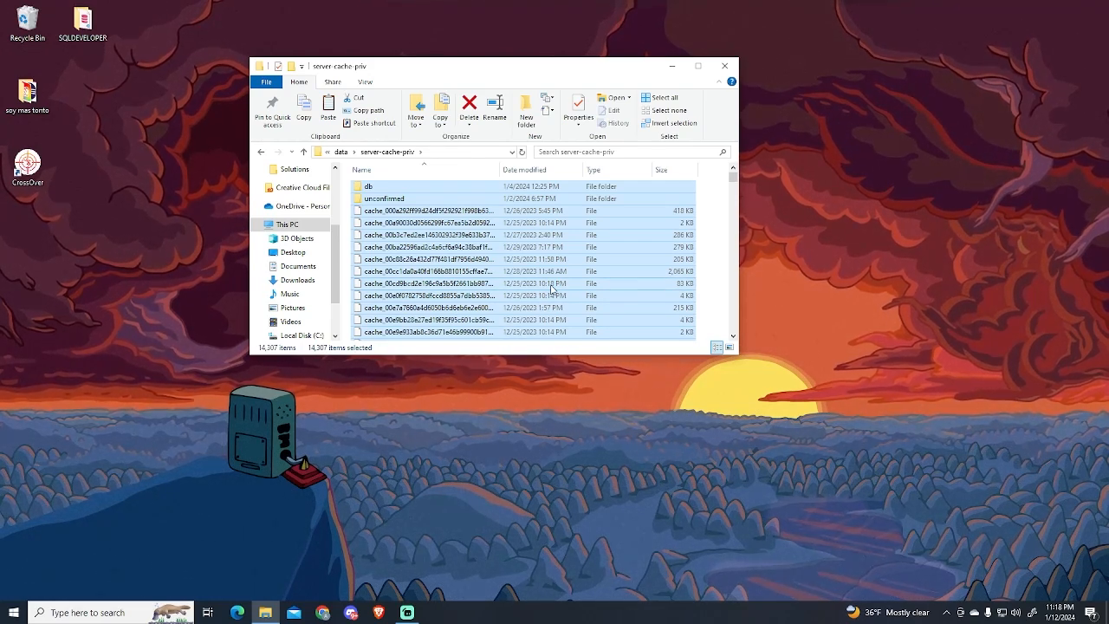
pyautogui.click(469, 110)
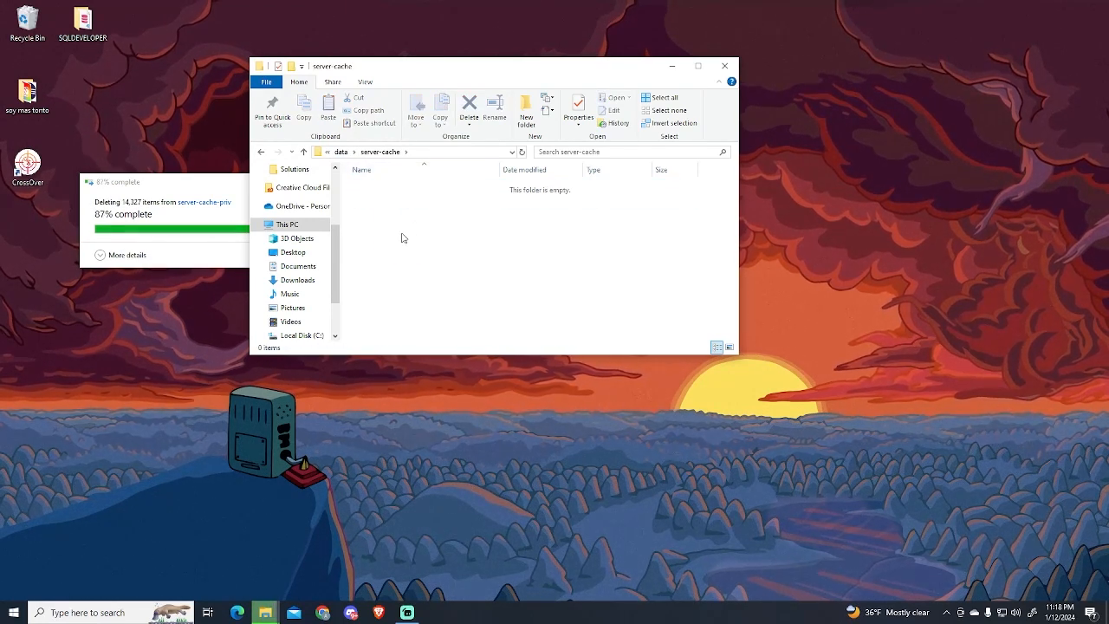
pyautogui.moveTo(180, 156)
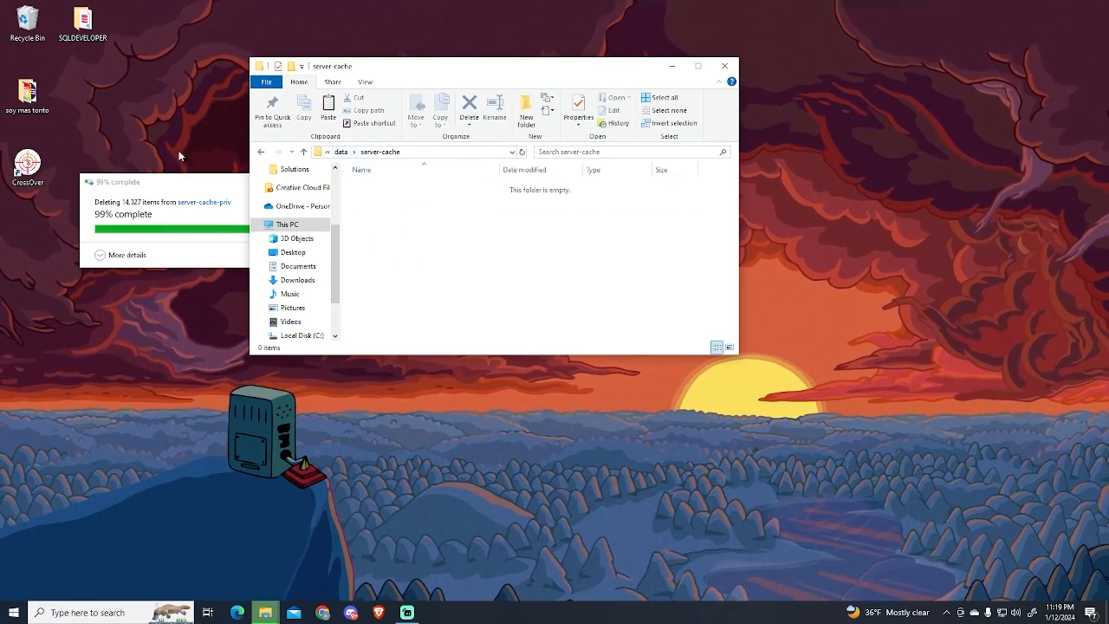
# Empty the Recycle Bin and confirm permanently deleting its 32 items.
pyautogui.rightClick(19, 16)
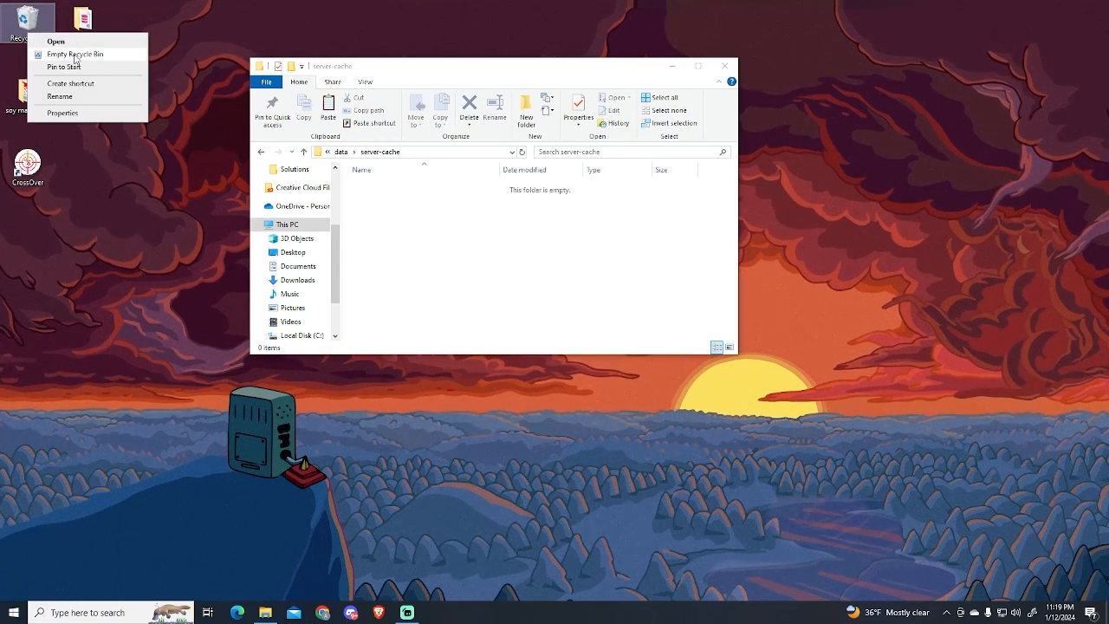
pyautogui.click(74, 54)
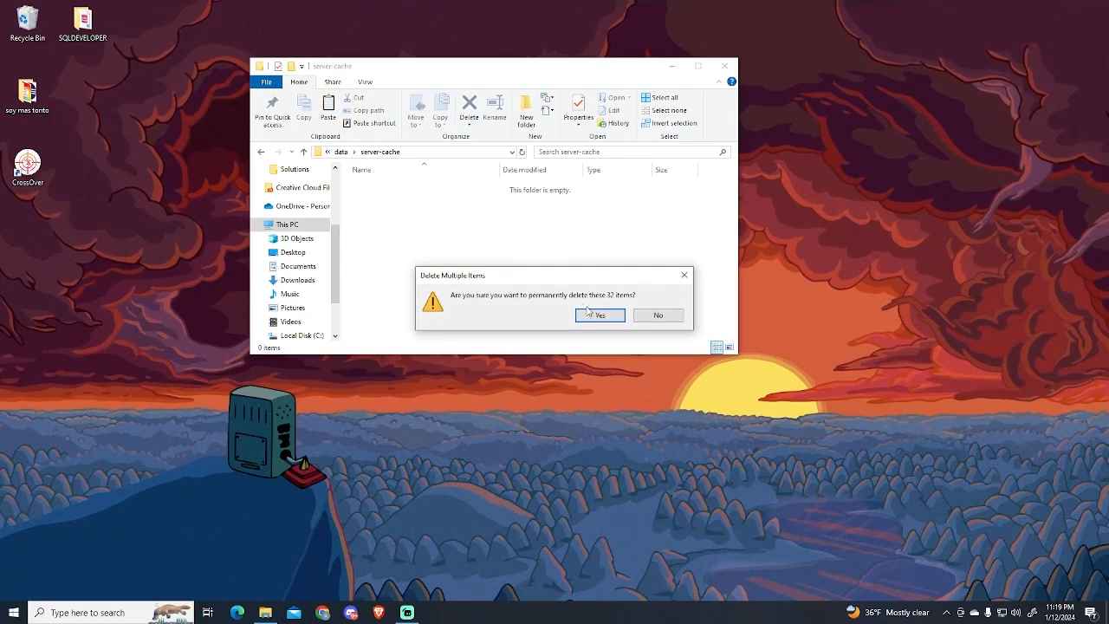
pyautogui.click(600, 315)
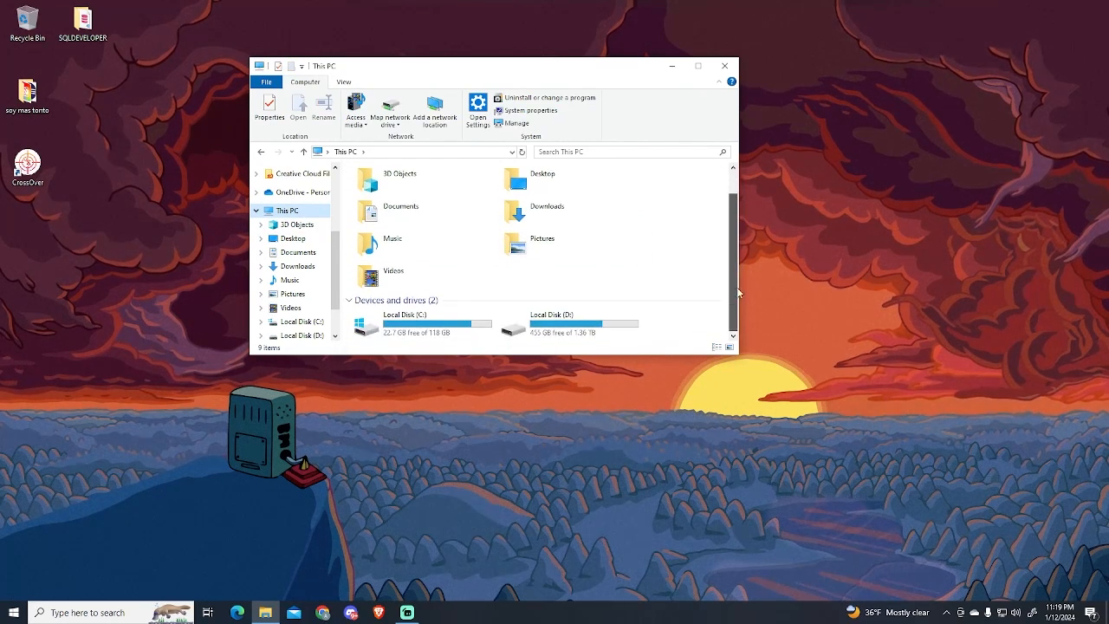
pyautogui.moveTo(431, 339)
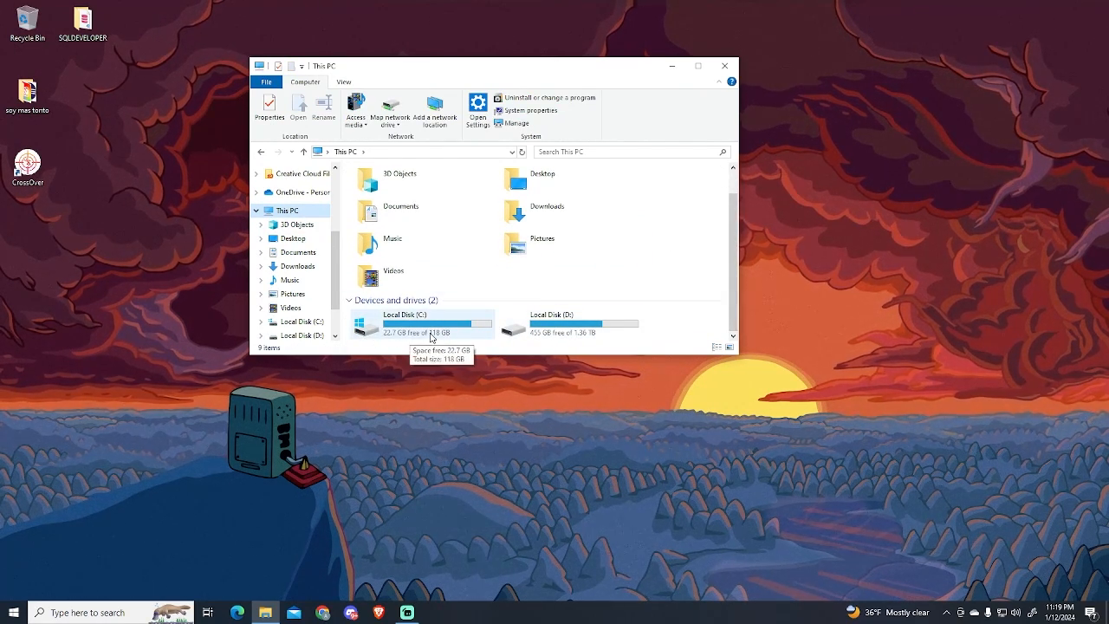
pyautogui.moveTo(407, 345)
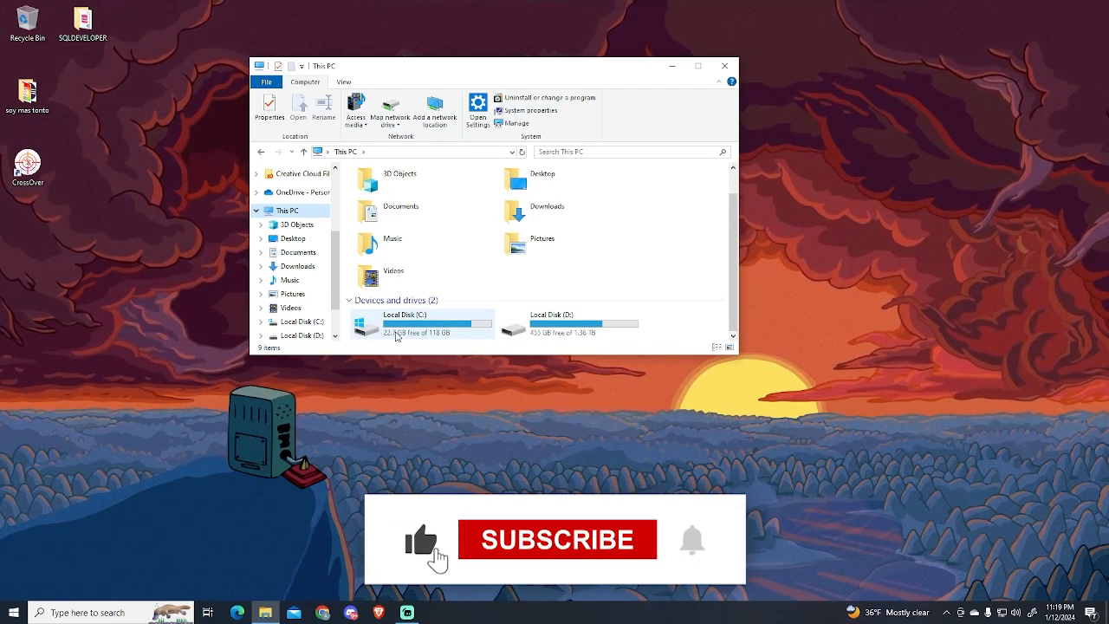
# Check This PC showing Local Disk (C:) with 22.7 GB free of 118 GB.
pyautogui.click(557, 540)
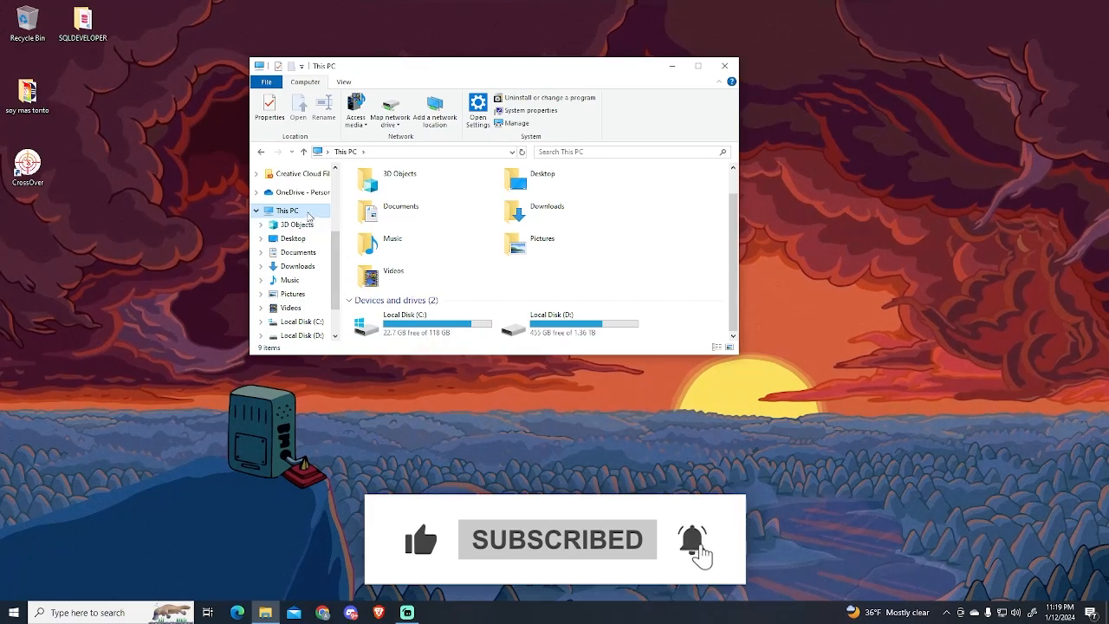